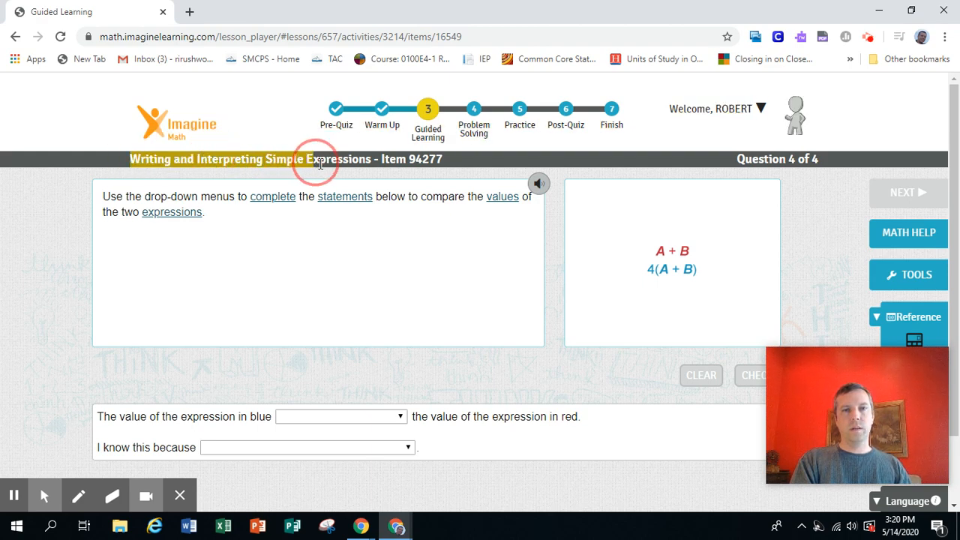
mouse_move(427, 162)
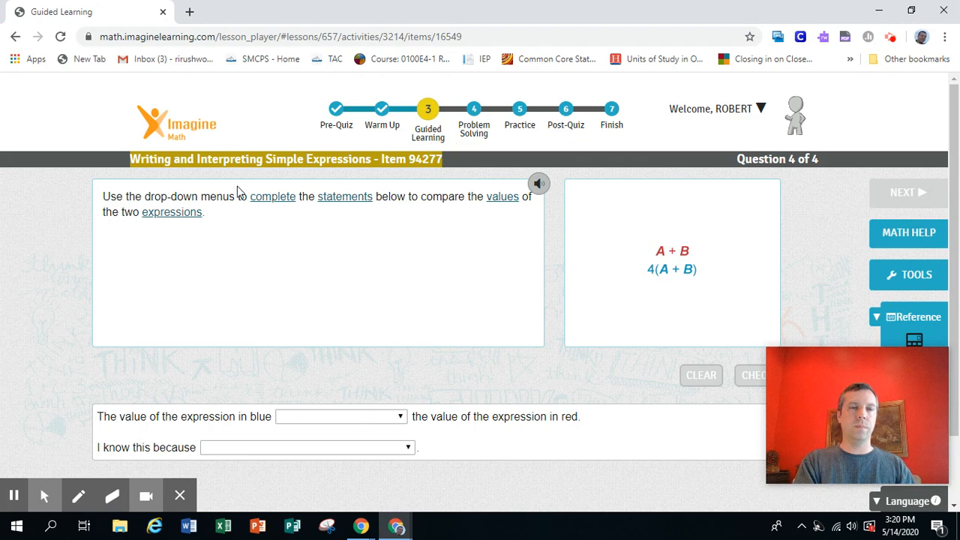
Step: Annotate the expressions on the whiteboard and choose 'is 4 times' as the blue-to-red comparison
click(213, 194)
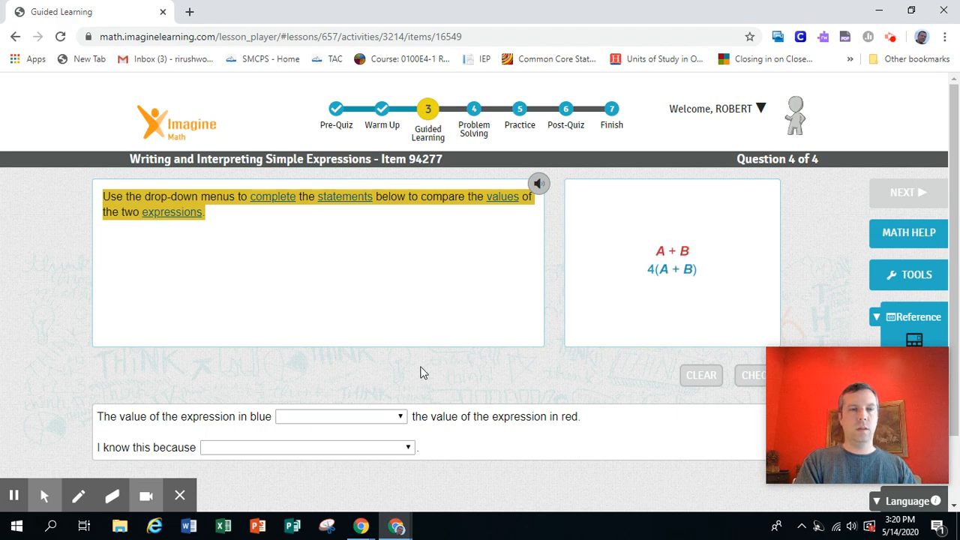
mouse_move(194, 414)
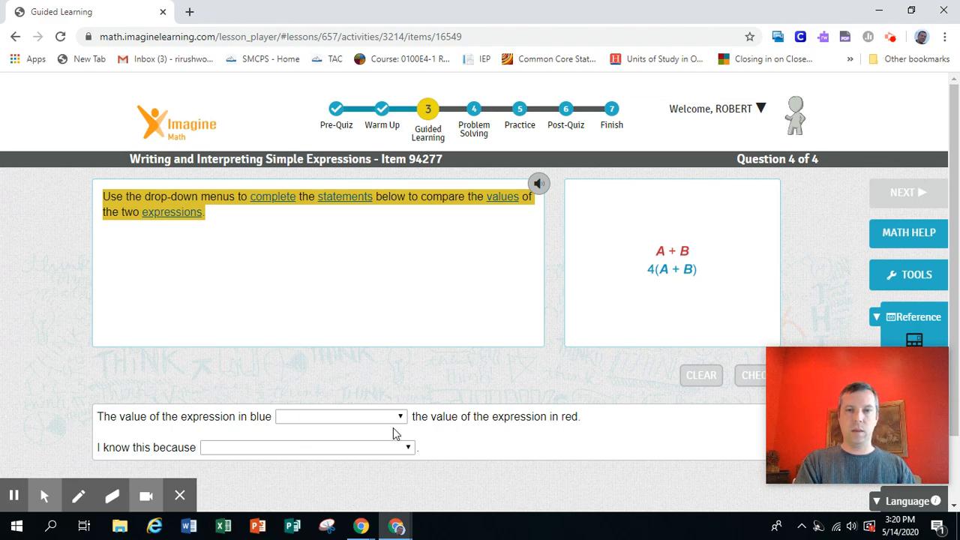
mouse_move(234, 460)
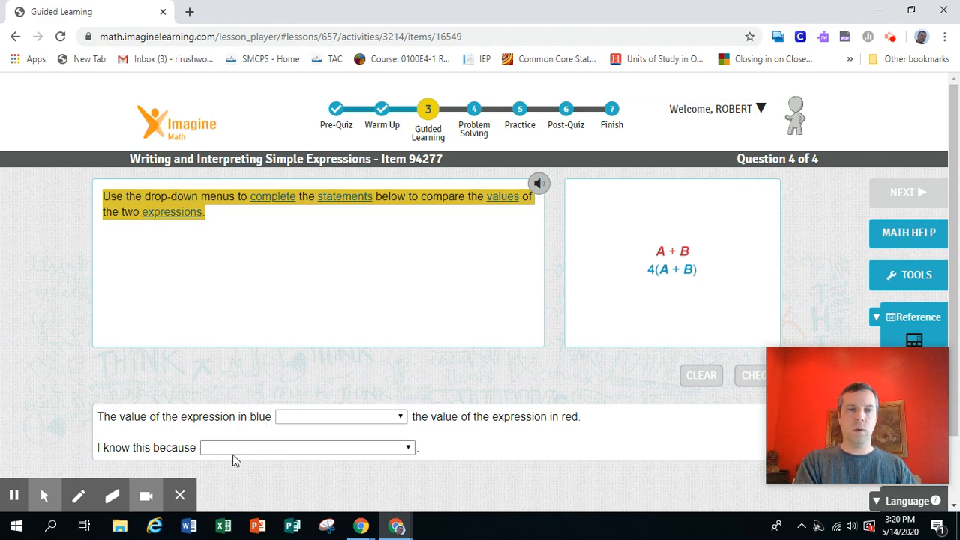
mouse_move(822, 314)
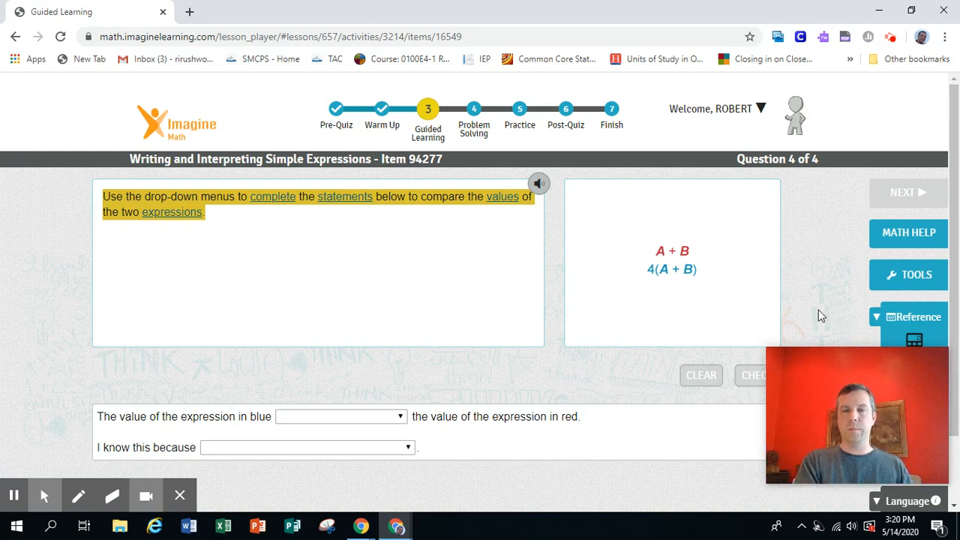
mouse_move(920, 246)
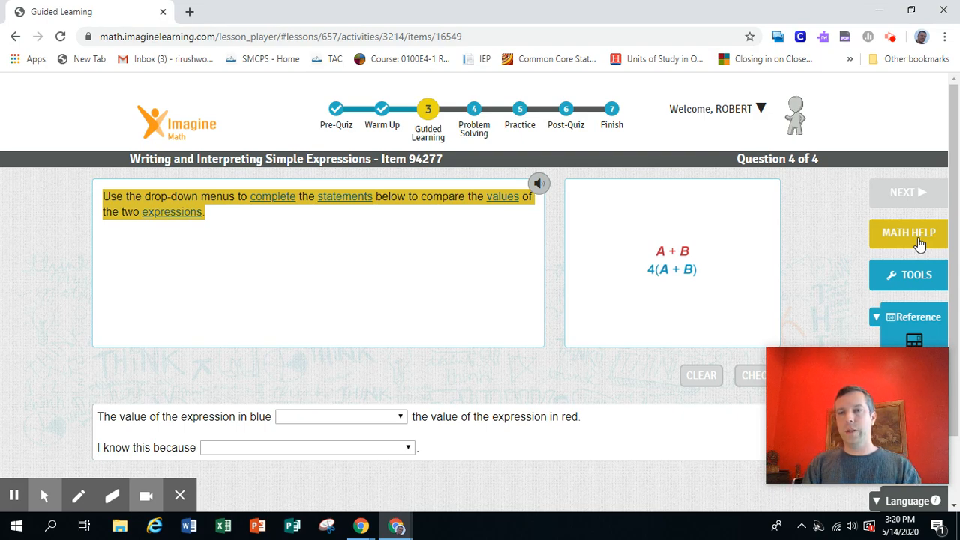
mouse_move(906, 248)
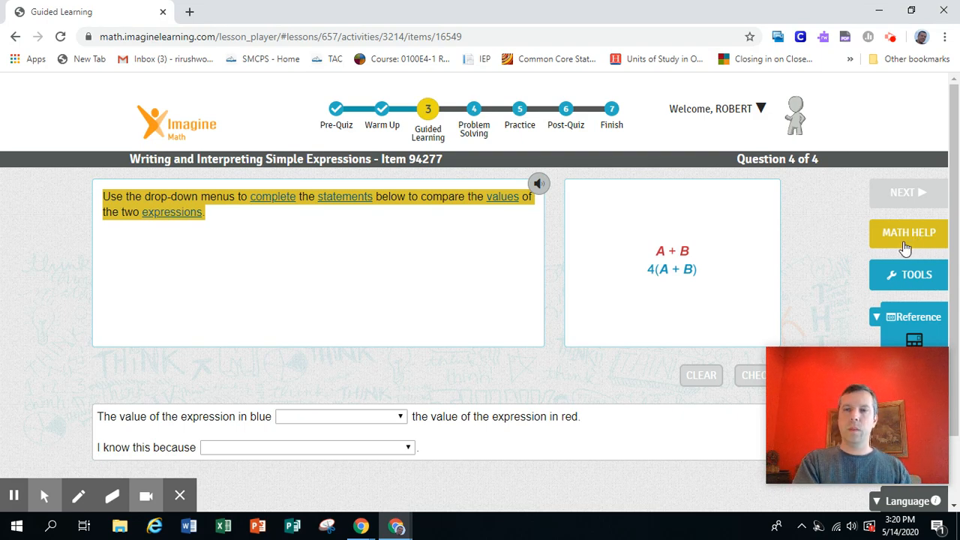
mouse_move(767, 261)
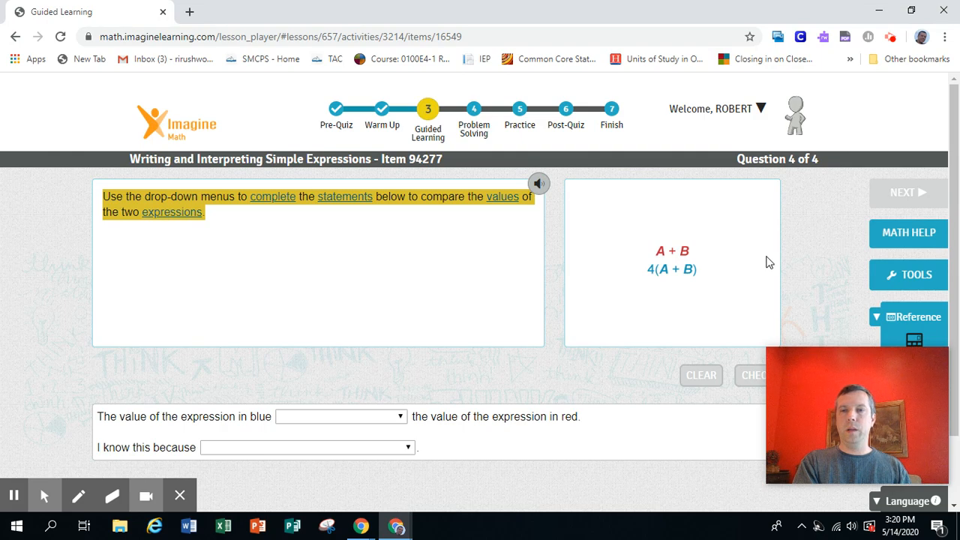
mouse_move(675, 293)
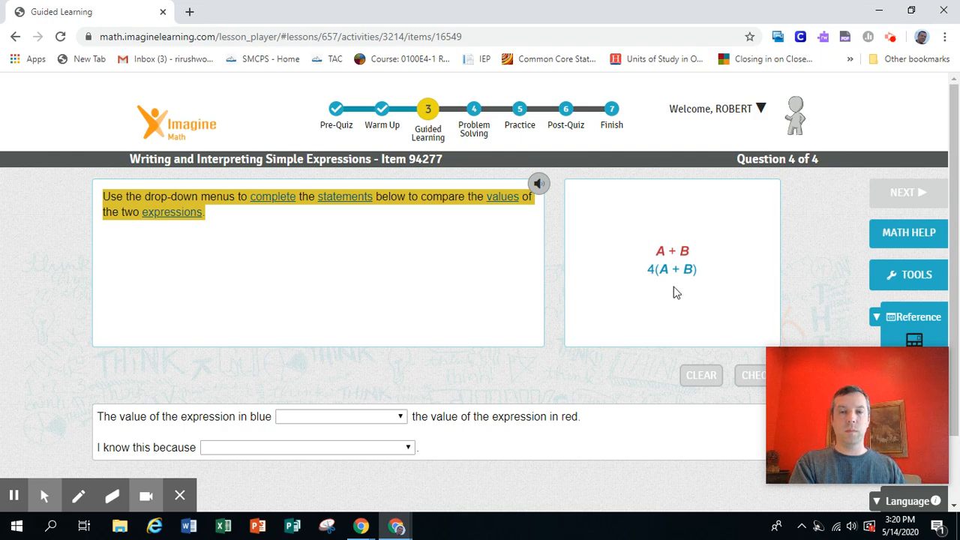
mouse_move(666, 293)
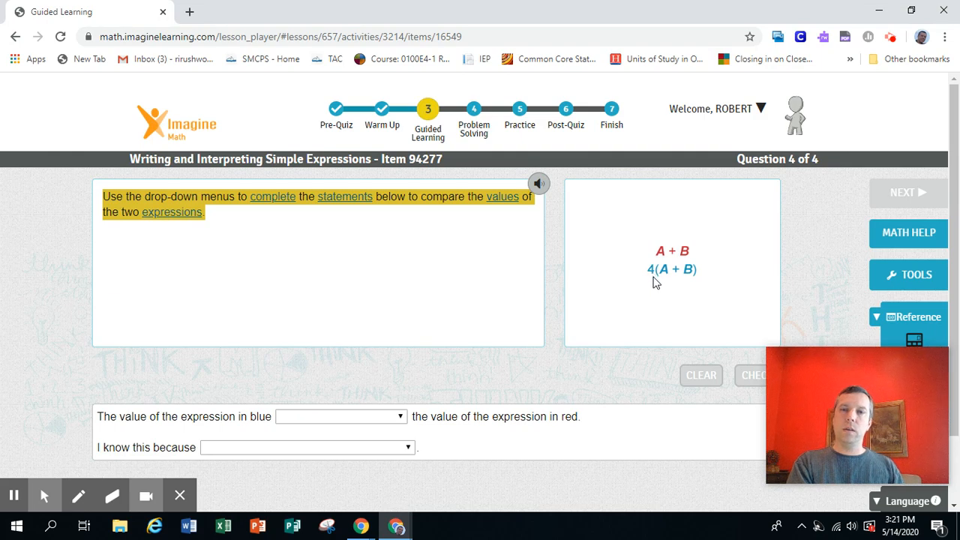
mouse_move(665, 280)
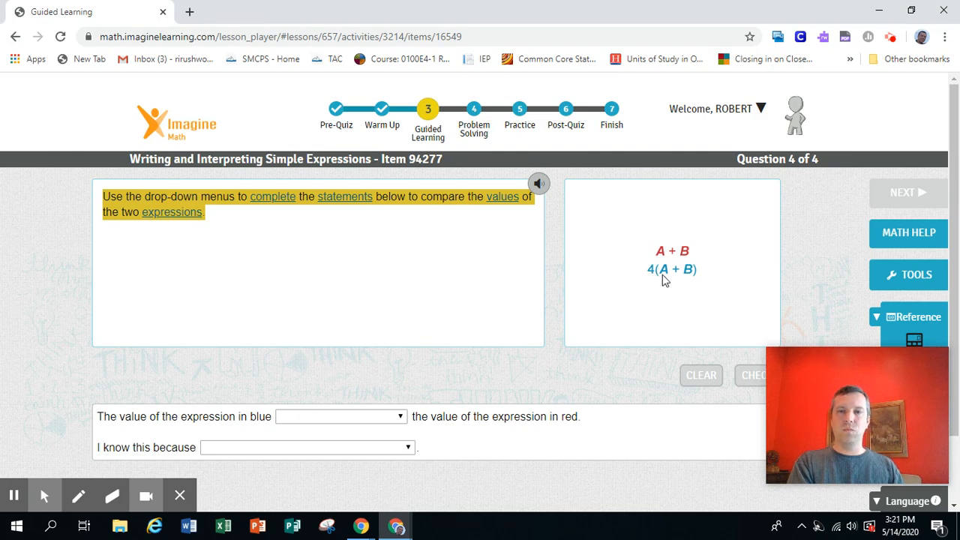
mouse_move(698, 282)
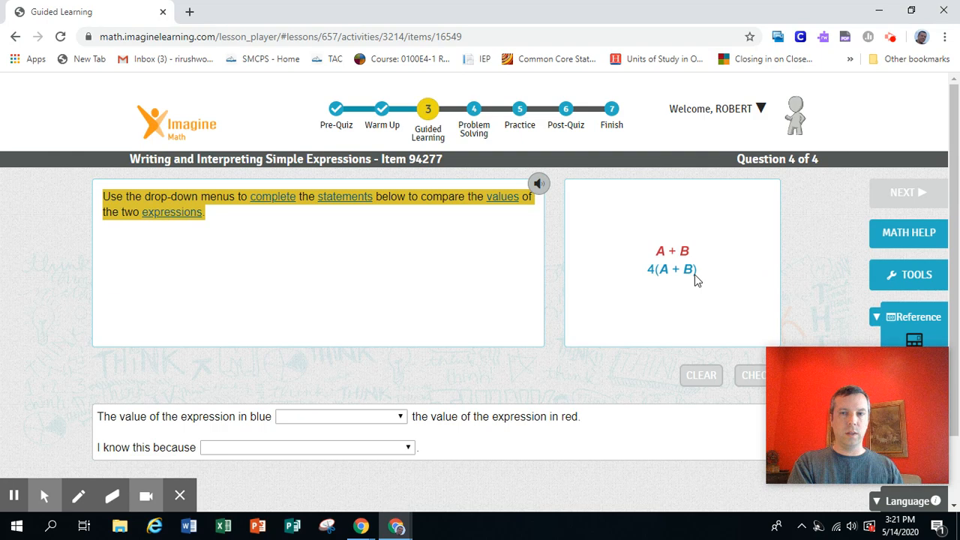
mouse_move(228, 474)
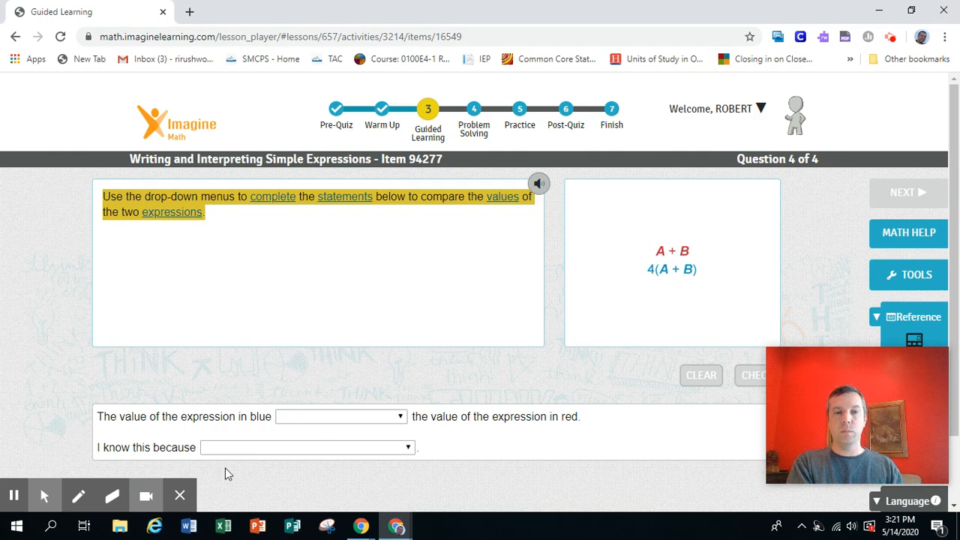
click(78, 495)
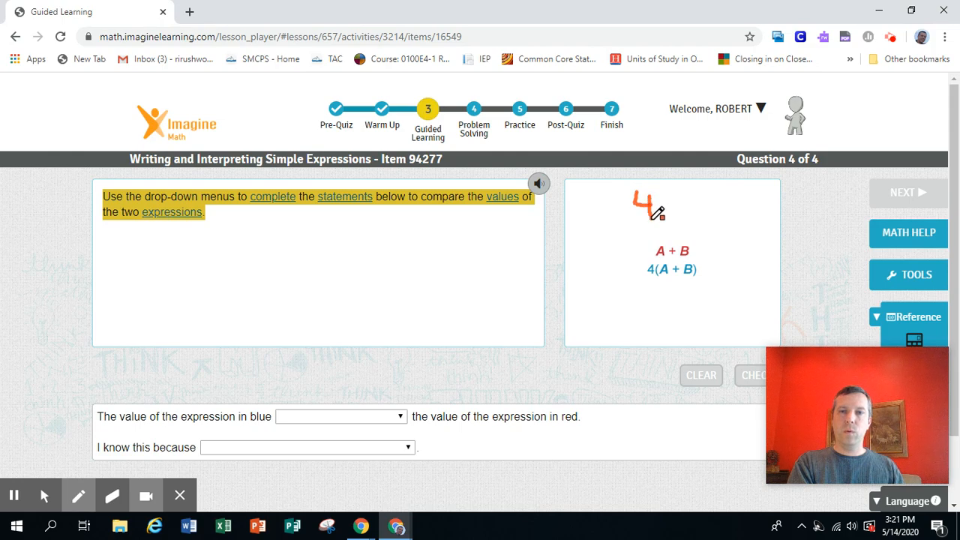
drag(674, 187, 678, 225)
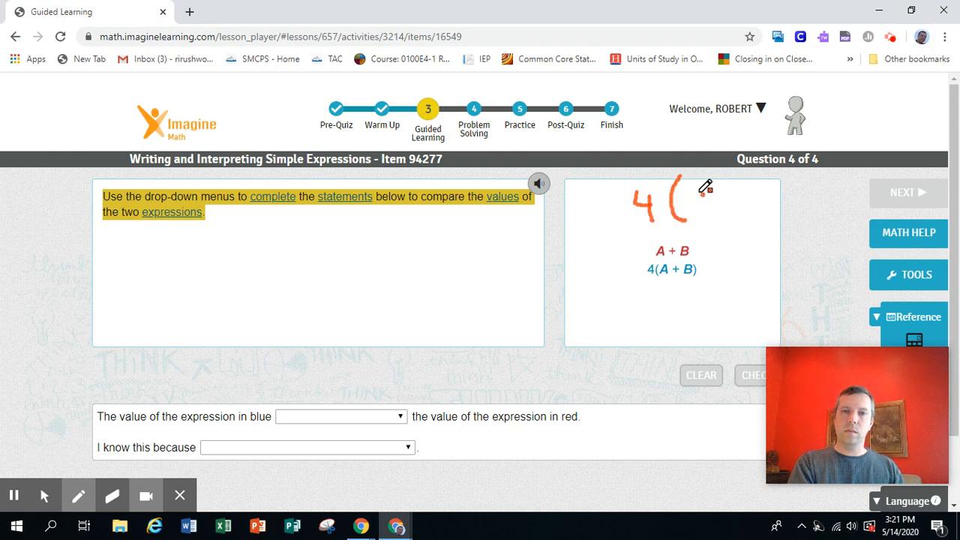
drag(697, 195, 713, 210)
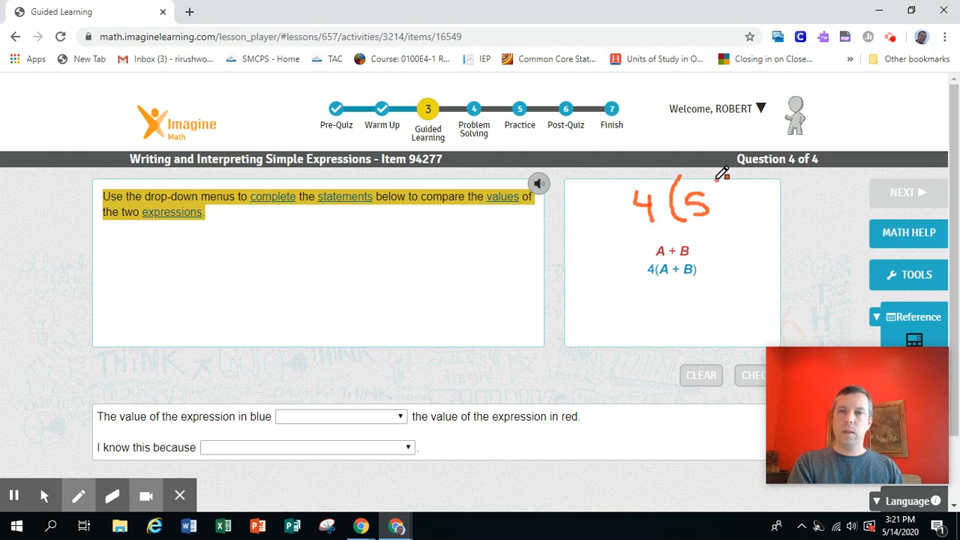
drag(720, 180, 720, 218)
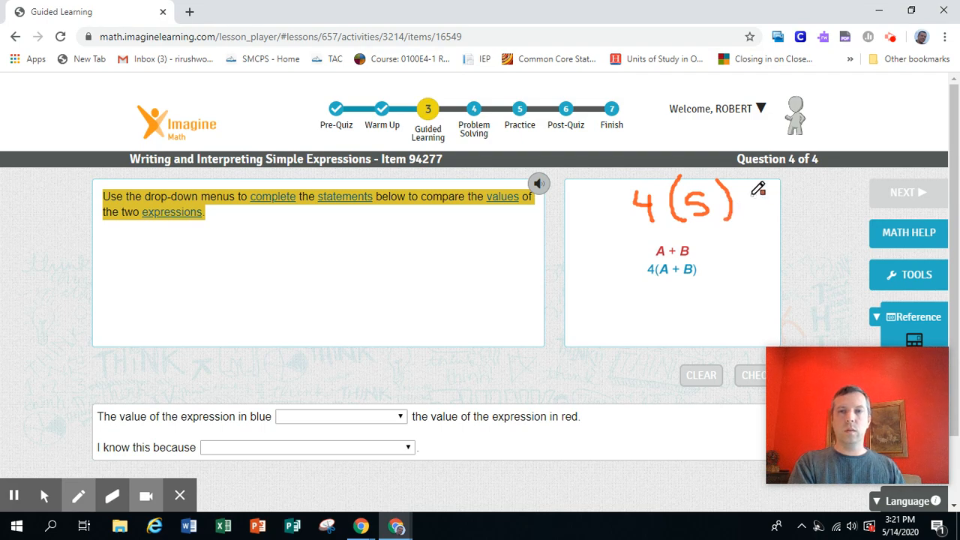
drag(750, 207, 777, 197)
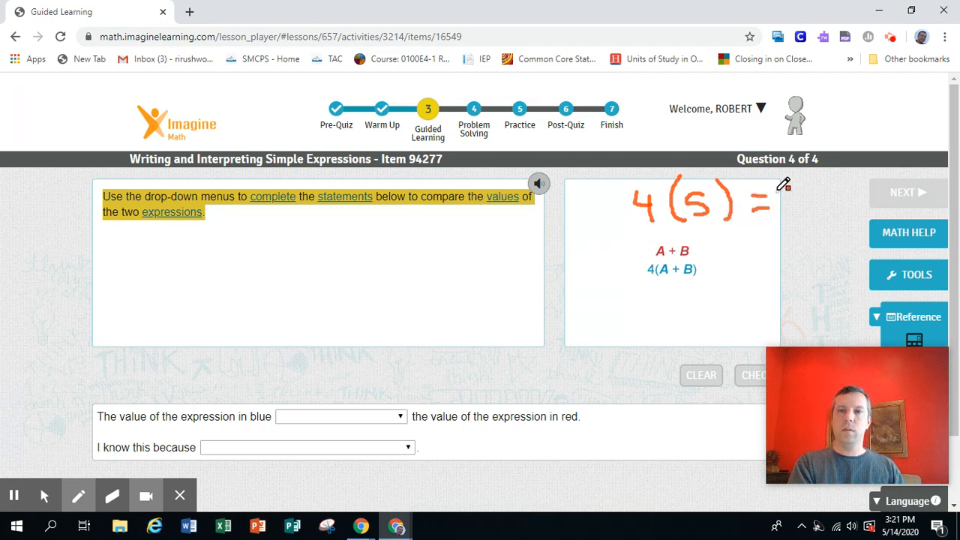
drag(787, 195, 810, 217)
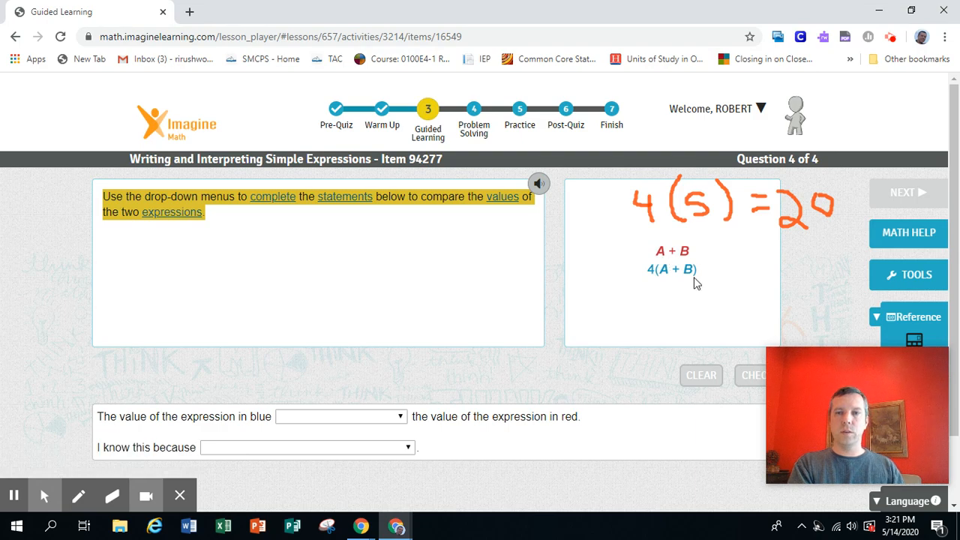
mouse_move(693, 262)
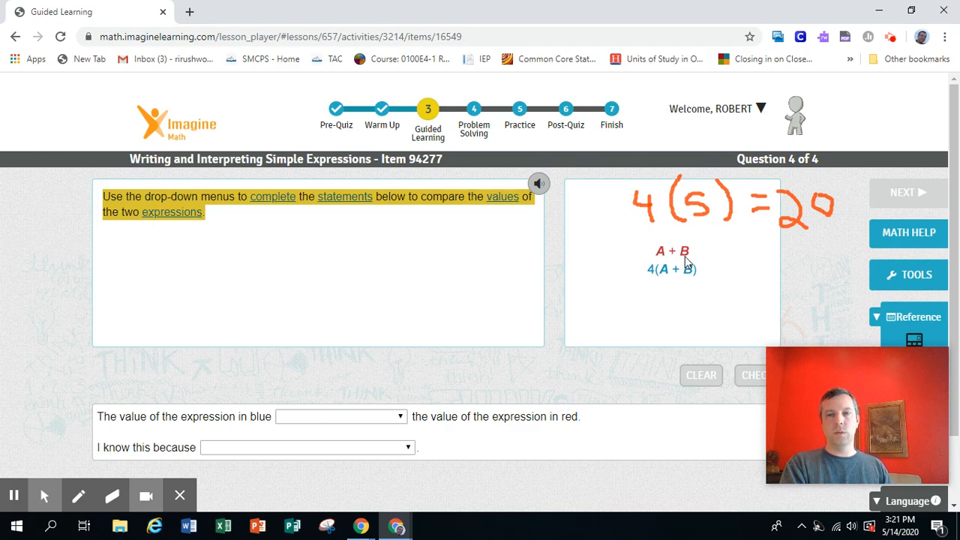
mouse_move(684, 267)
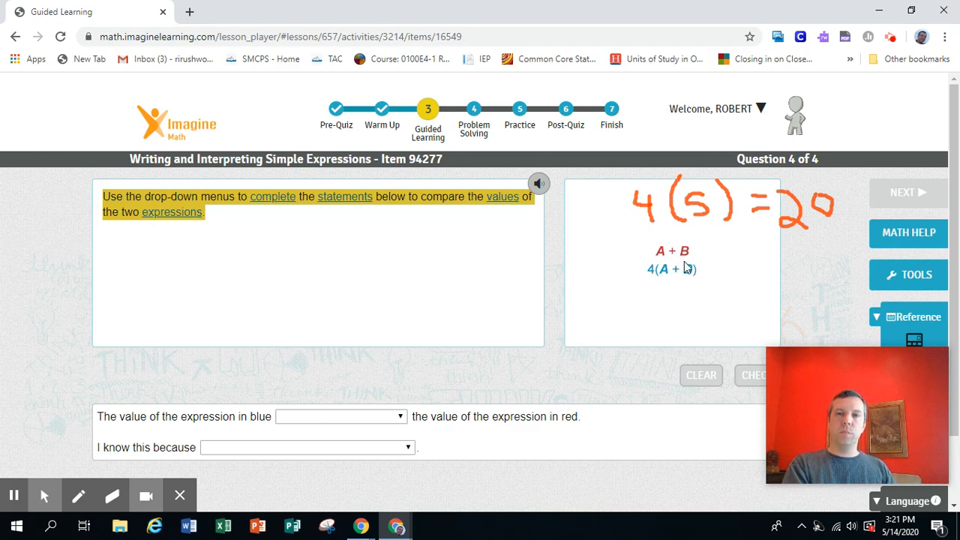
mouse_move(657, 286)
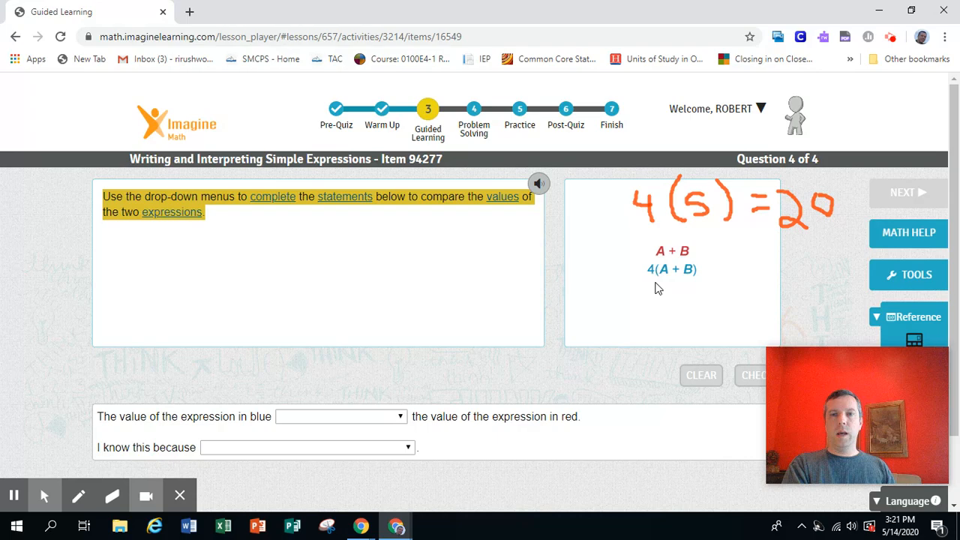
mouse_move(686, 278)
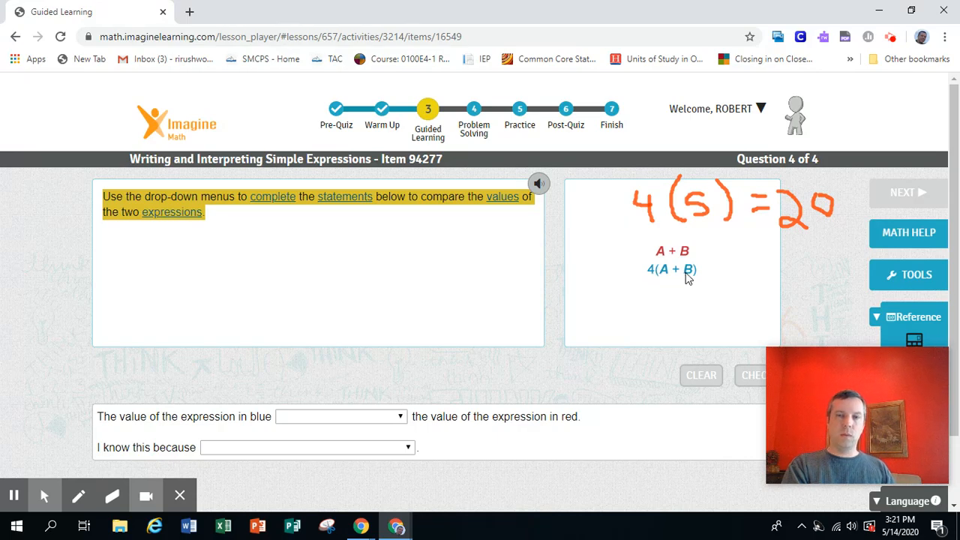
mouse_move(690, 284)
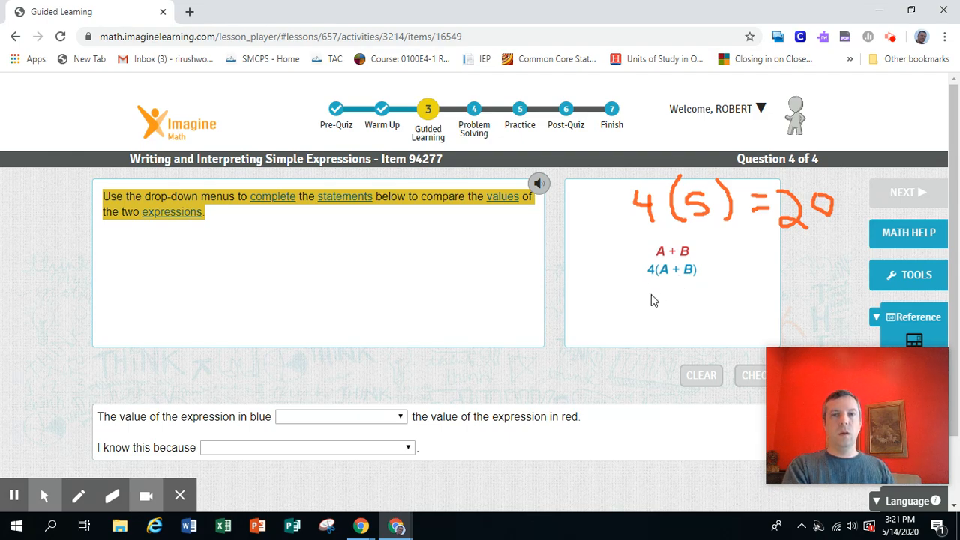
mouse_move(585, 339)
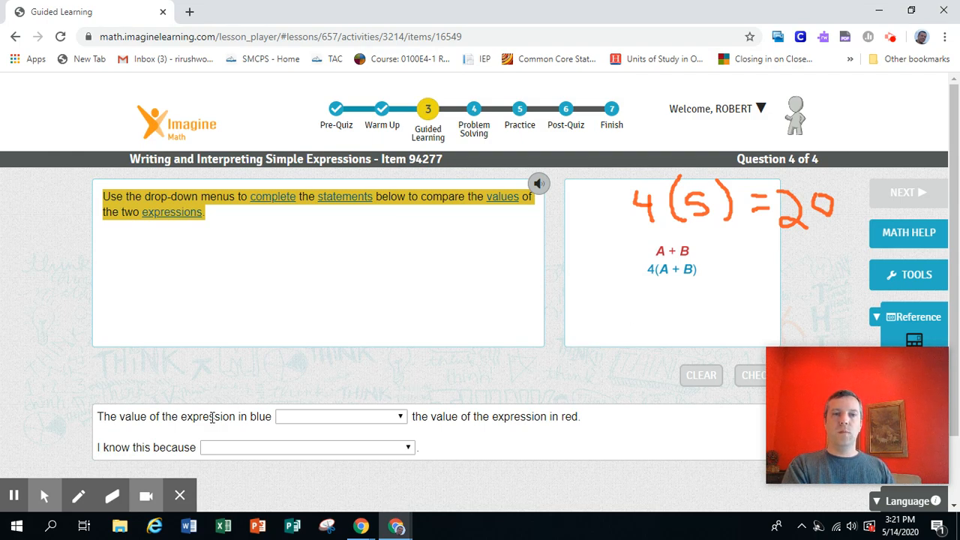
mouse_move(421, 405)
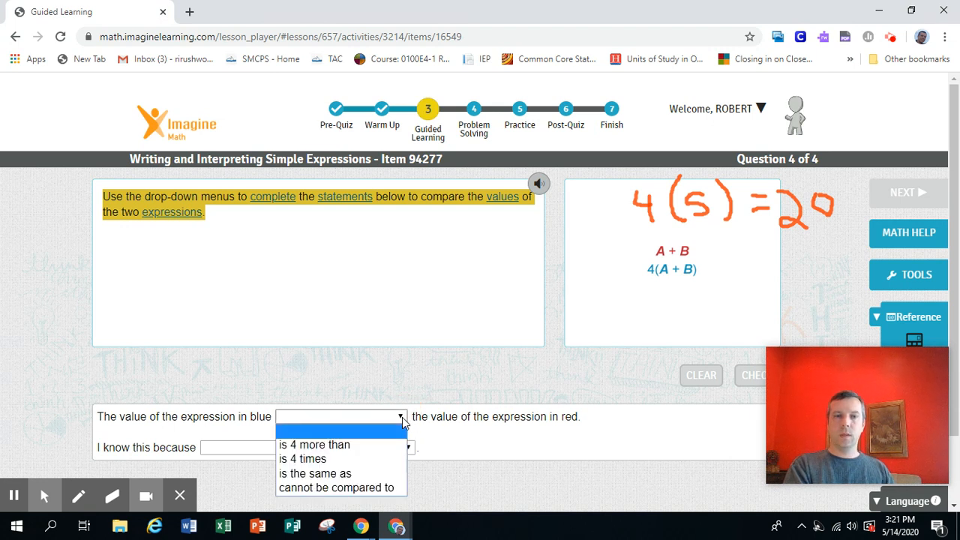
mouse_move(381, 450)
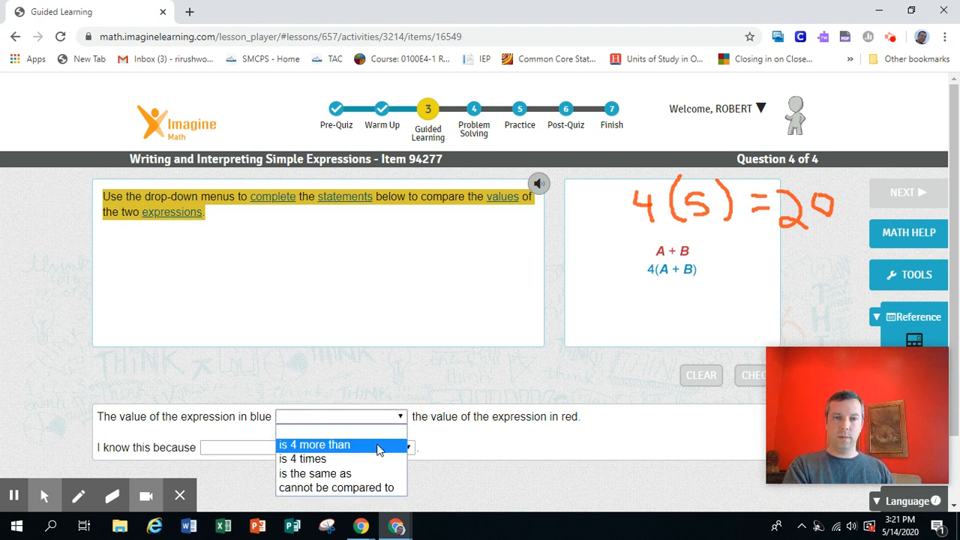
mouse_move(366, 459)
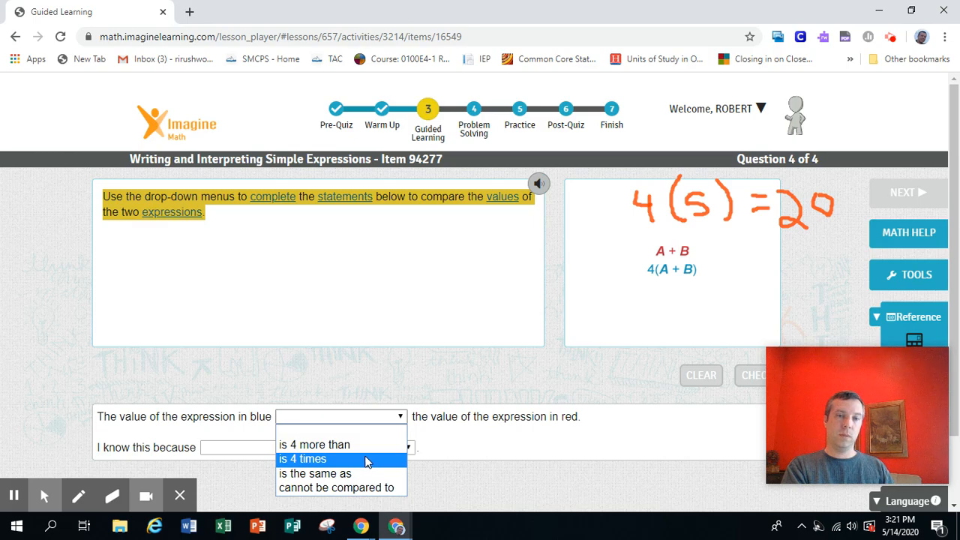
mouse_move(365, 474)
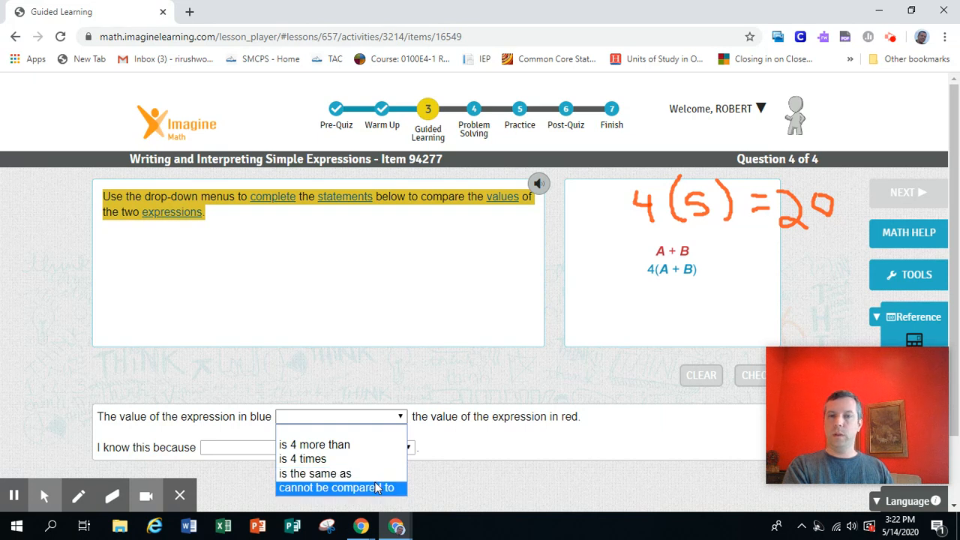
mouse_move(321, 474)
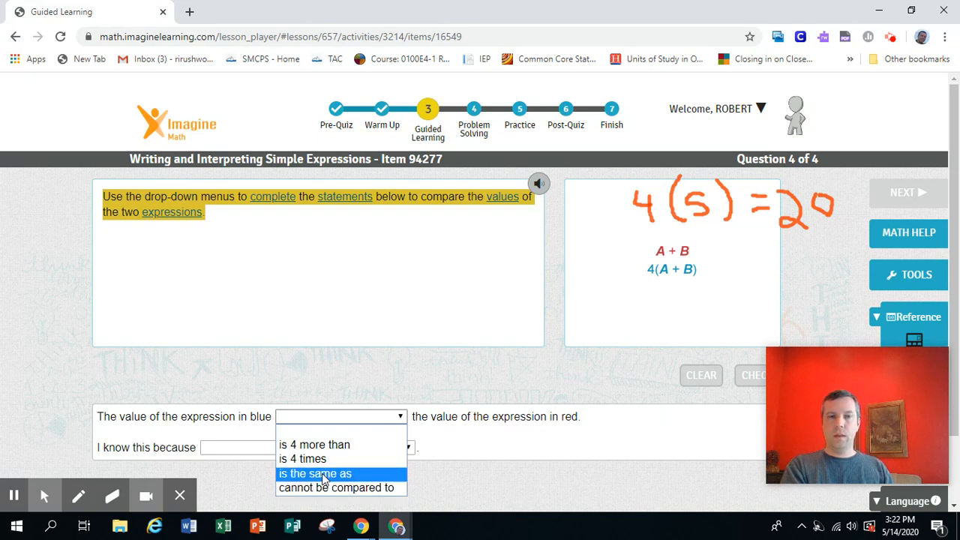
mouse_move(332, 459)
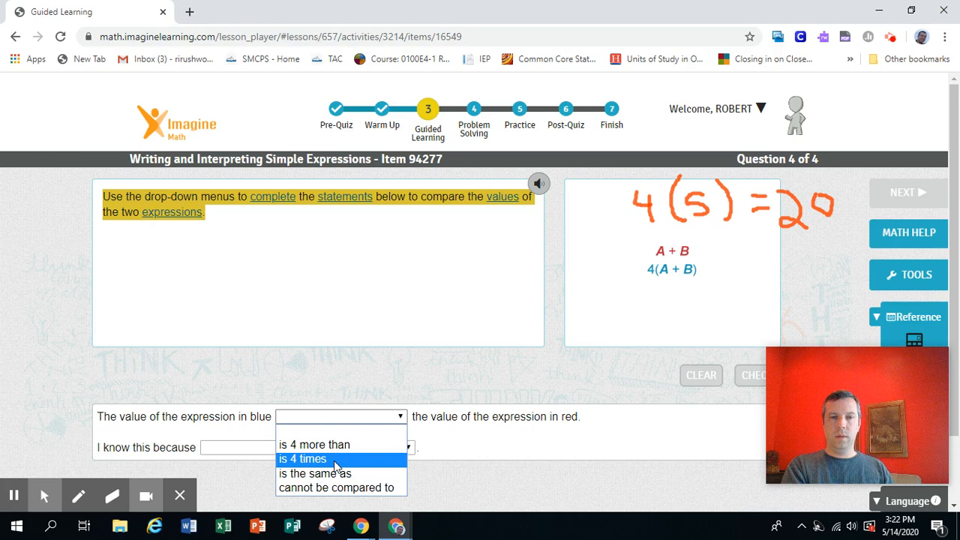
click(303, 459)
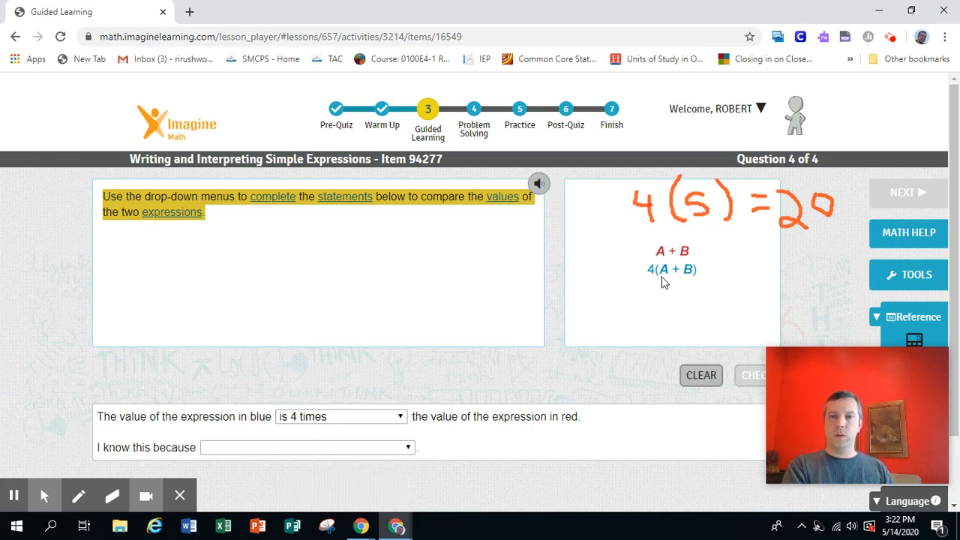
mouse_move(501, 429)
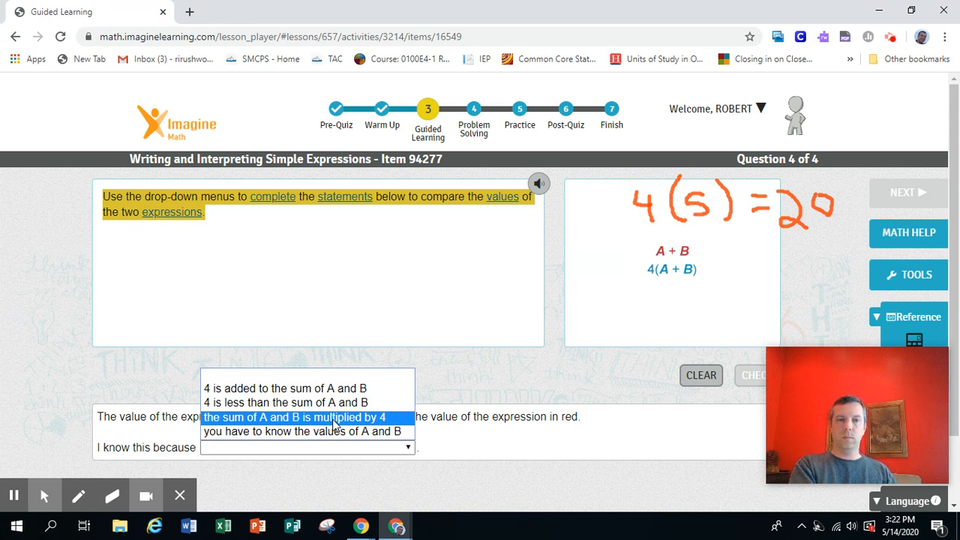
Step: Choose 'the sum of A and B is multiplied by 4' as the reason and check both answers
click(306, 417)
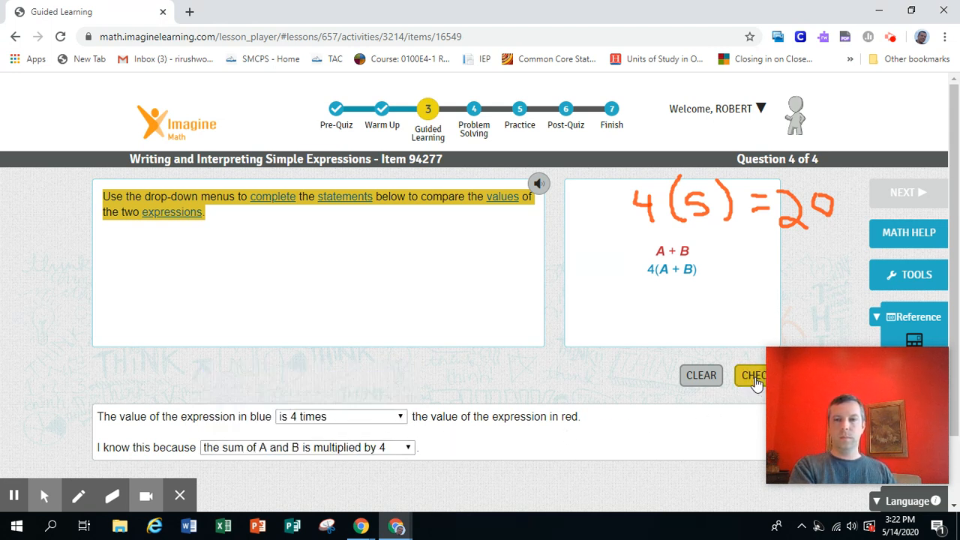
click(756, 375)
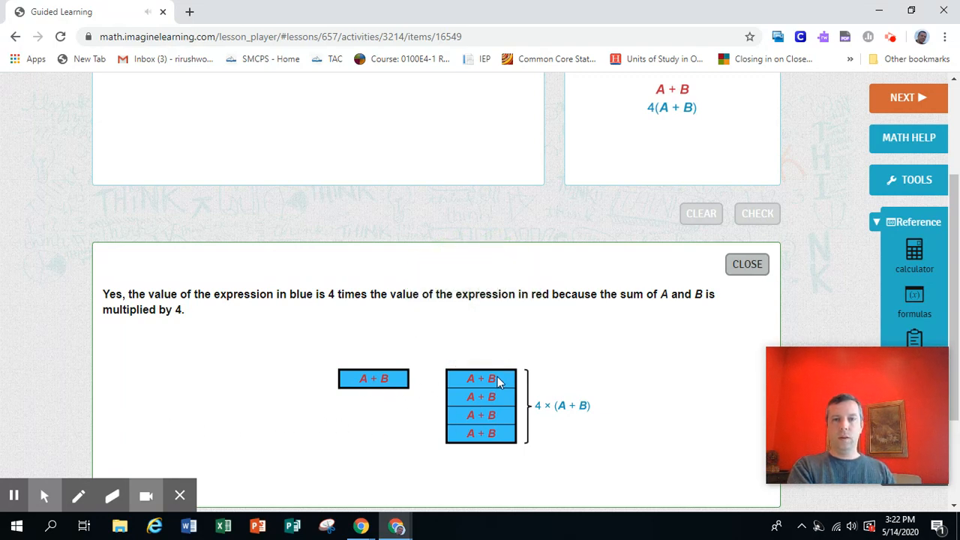
mouse_move(500, 447)
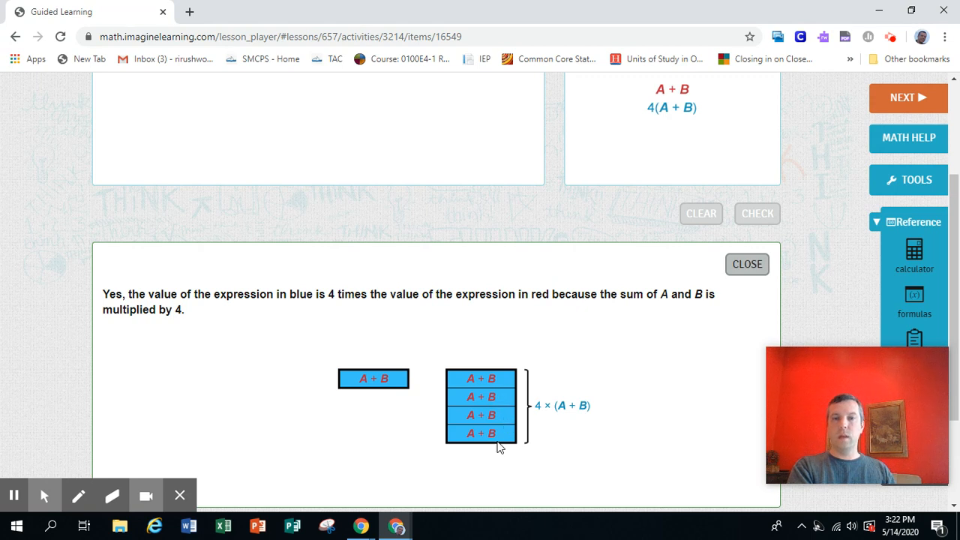